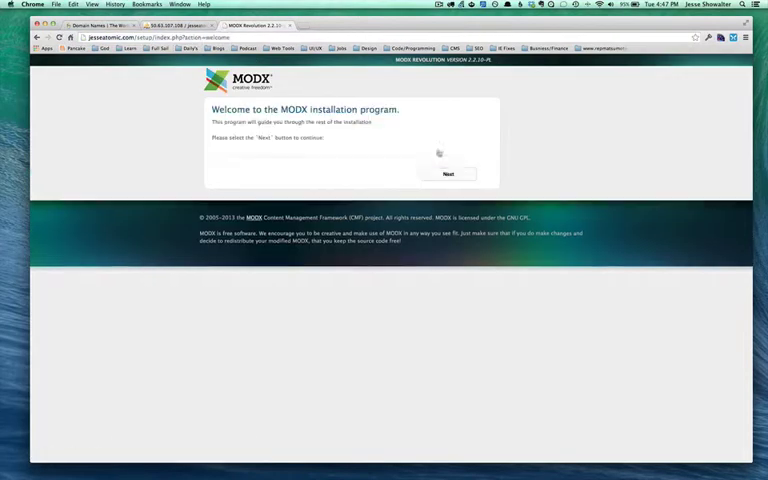
- Advance the MODX installer past the welcome screen toward the manager login
{"action": "left_click", "coordinate": [448, 174]}
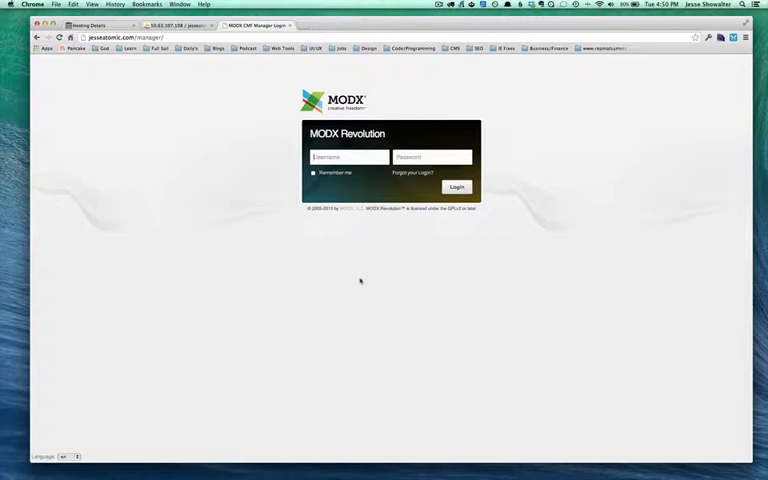
{"action": "mouse_move", "coordinate": [343, 271]}
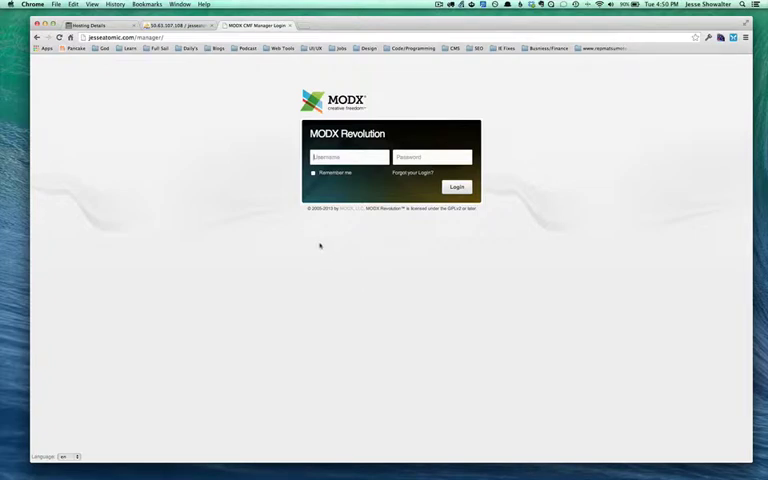
{"action": "mouse_move", "coordinate": [310, 241]}
{"action": "type", "text": "jesse"}
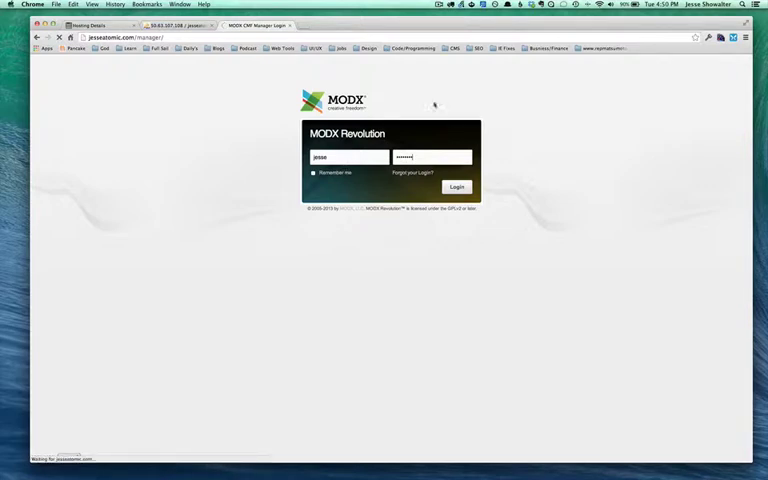
- Log in to the MODX manager so the dashboard loads
{"action": "left_click", "coordinate": [457, 187]}
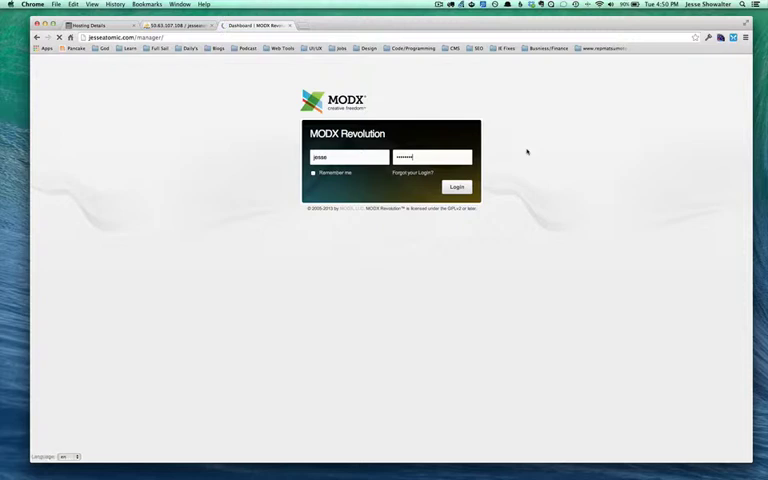
{"action": "left_click", "coordinate": [456, 187]}
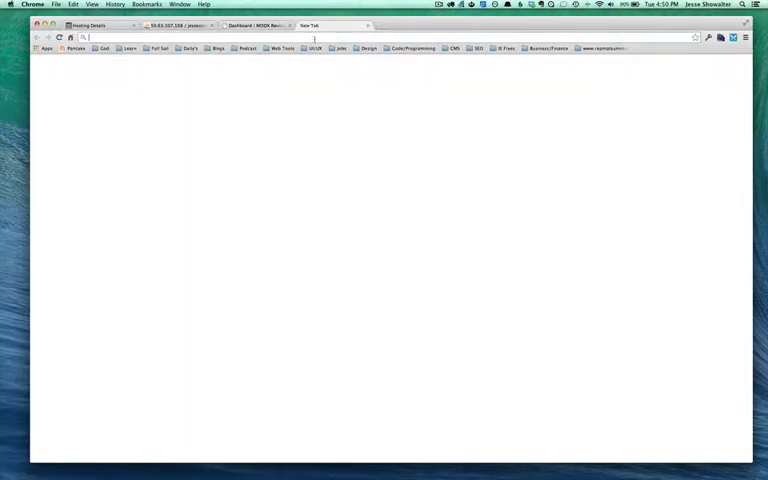
- Load jesseatomic.com in the new browser tab
{"action": "type", "text": "jesseatomic.com/manager/"}
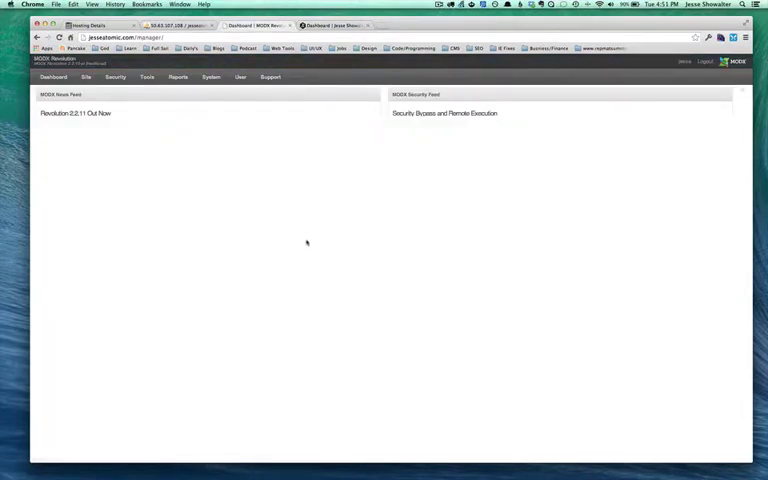
{"action": "mouse_move", "coordinate": [305, 239]}
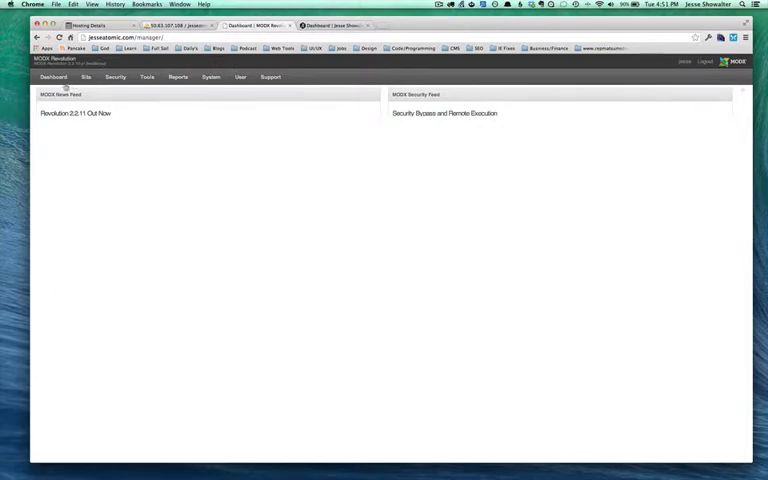
- Work through the Site and System menus to reach MODX System Settings
{"action": "left_click", "coordinate": [210, 77]}
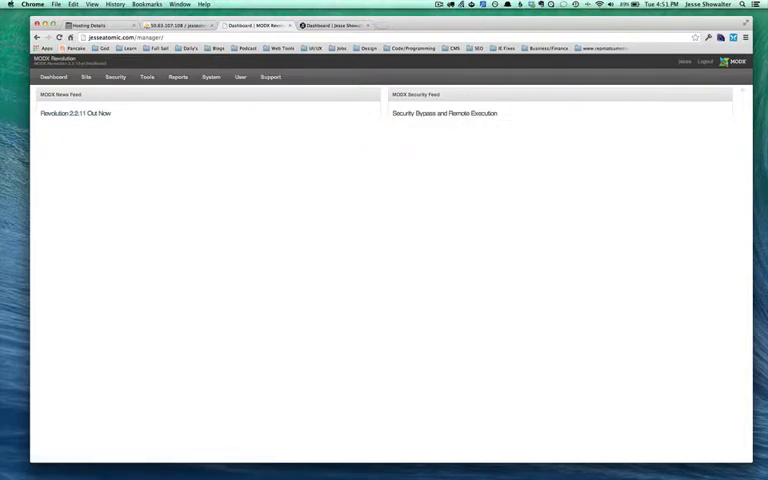
{"action": "left_click", "coordinate": [114, 77]}
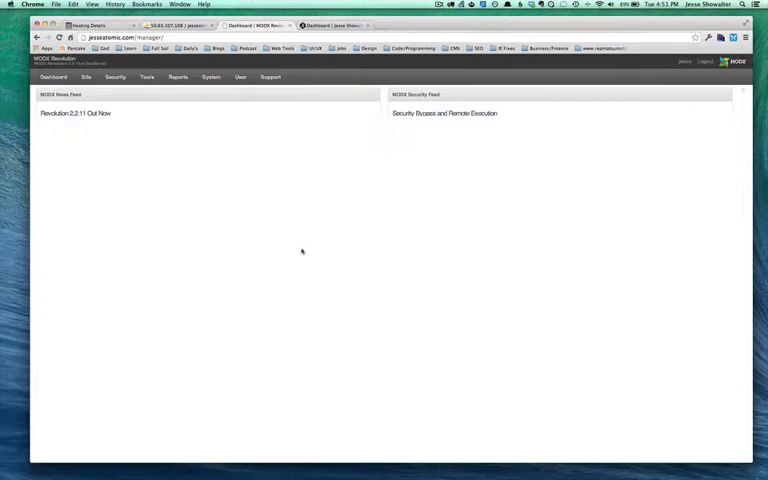
{"action": "mouse_move", "coordinate": [293, 249]}
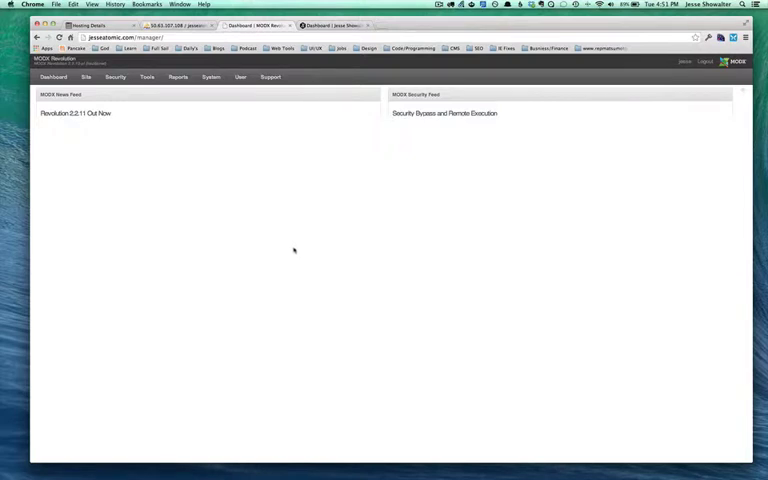
{"action": "left_click", "coordinate": [86, 77]}
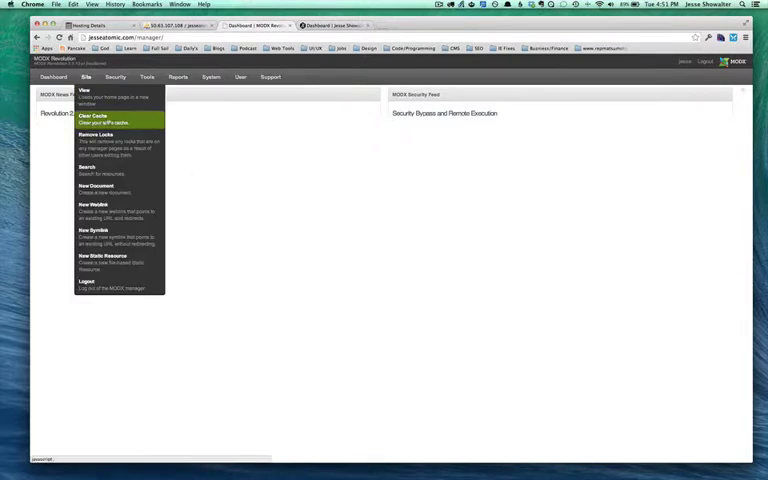
{"action": "left_click", "coordinate": [210, 77]}
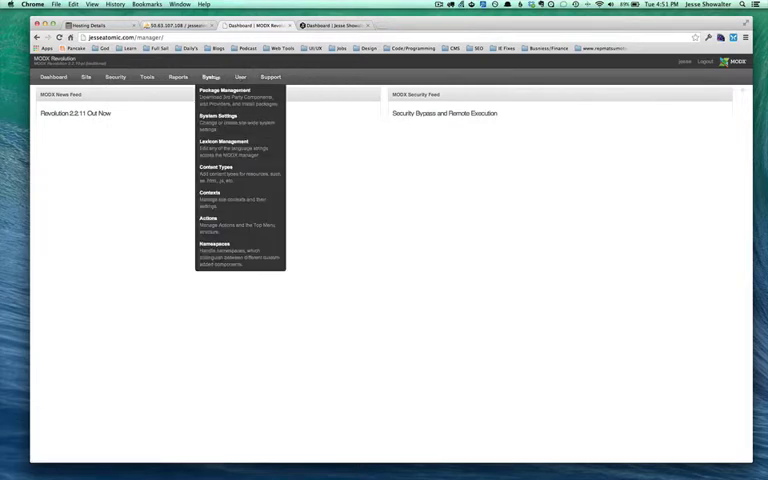
{"action": "left_click", "coordinate": [223, 91]}
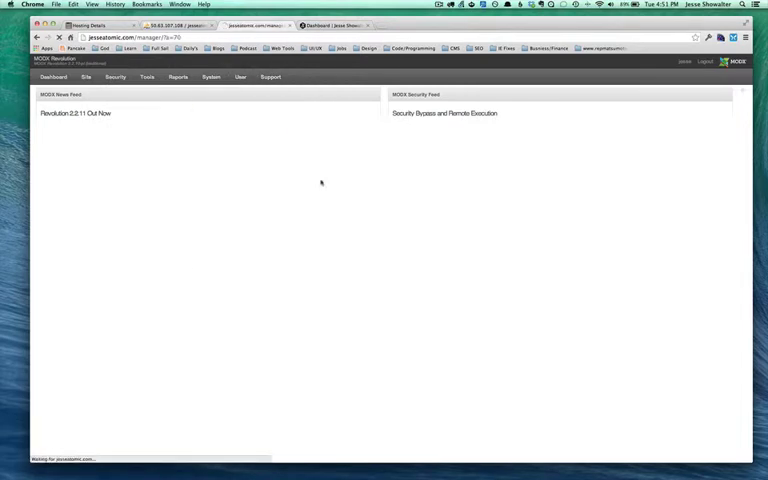
{"action": "left_click", "coordinate": [210, 77]}
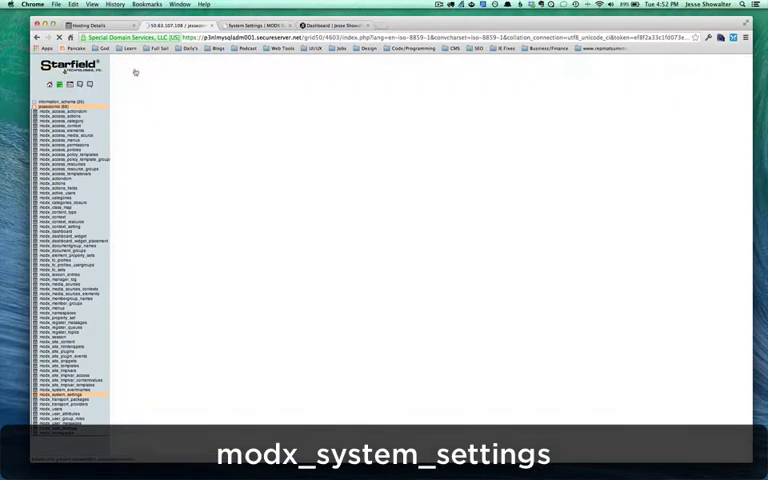
- Open the modx_system_settings table in phpMyAdmin, then retry MODX System Settings
{"action": "left_click", "coordinate": [58, 399]}
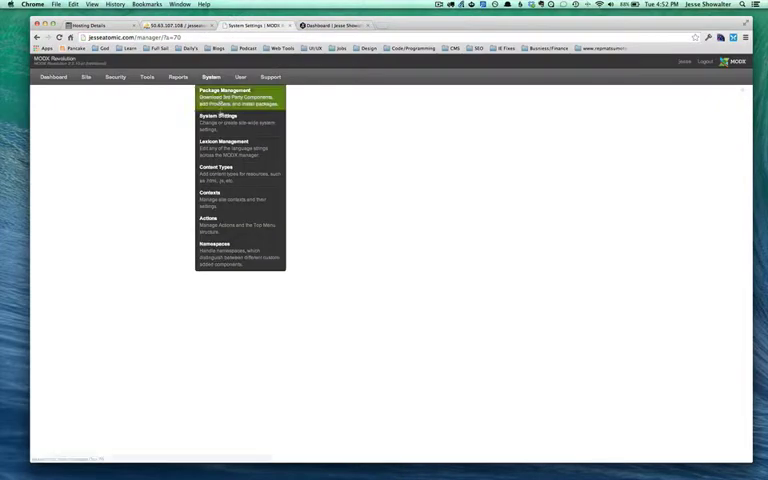
{"action": "left_click", "coordinate": [210, 77]}
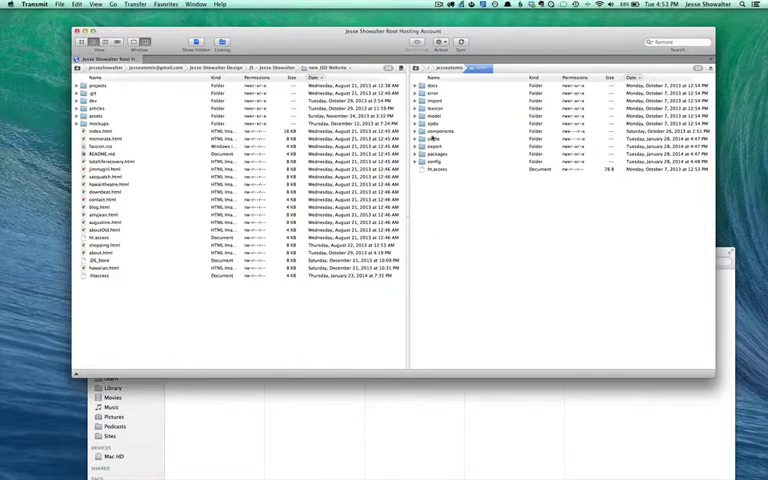
- Delete the server's core/cache folder in Transmit and inspect the regenerated cache folder
{"action": "right_click", "coordinate": [432, 138]}
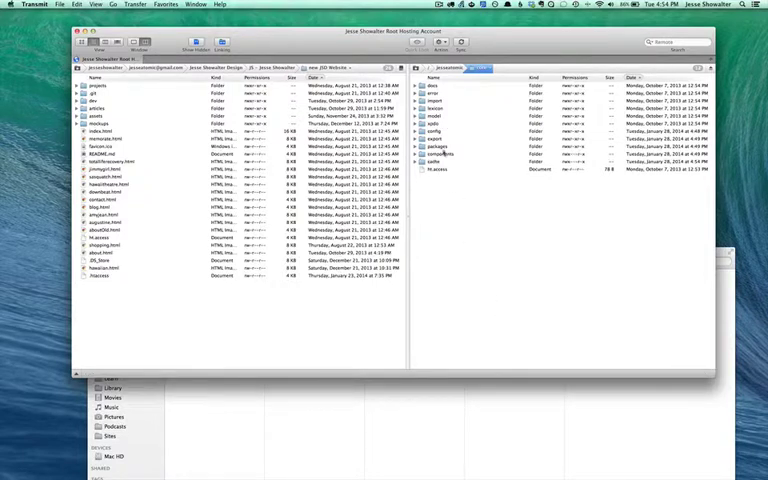
{"action": "left_click", "coordinate": [419, 161]}
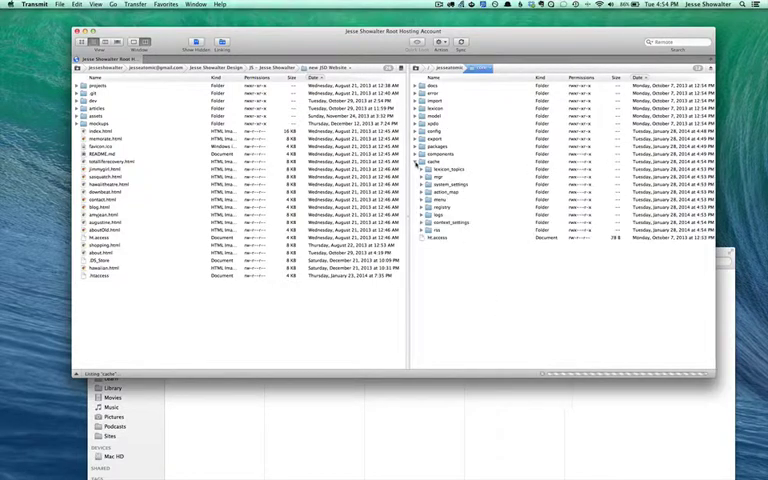
{"action": "key", "text": "cmd+tab"}
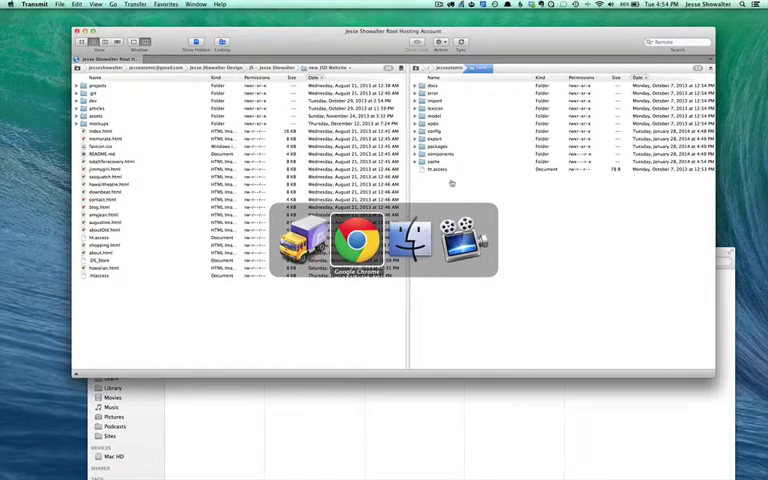
- Reload the MODX dashboard and confirm the Site and Reports menus open
{"action": "left_click", "coordinate": [357, 240]}
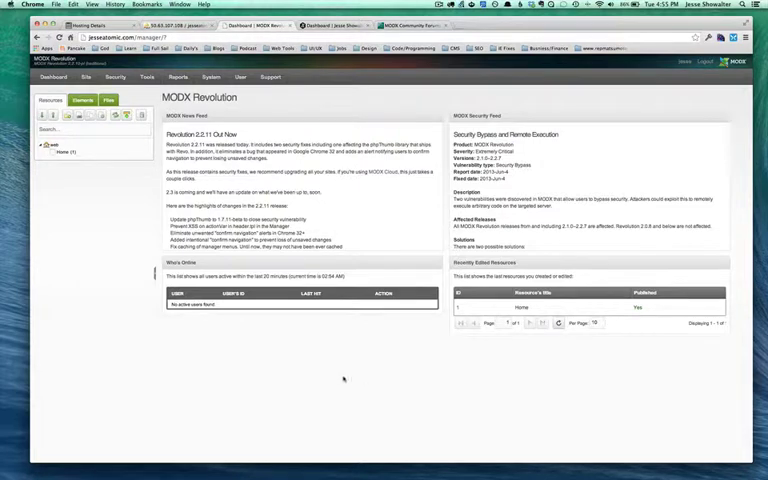
{"action": "left_click", "coordinate": [86, 77]}
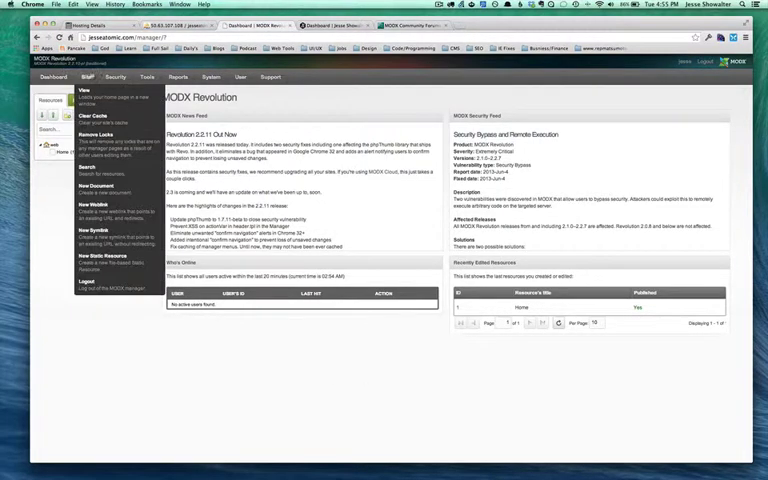
{"action": "left_click", "coordinate": [178, 77]}
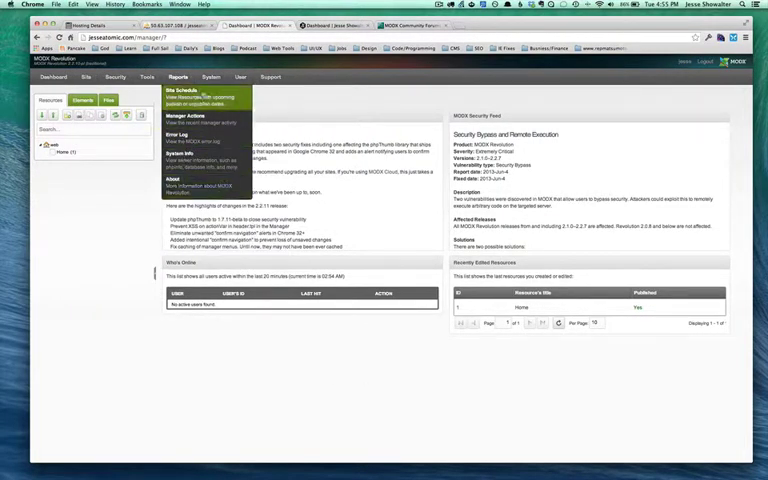